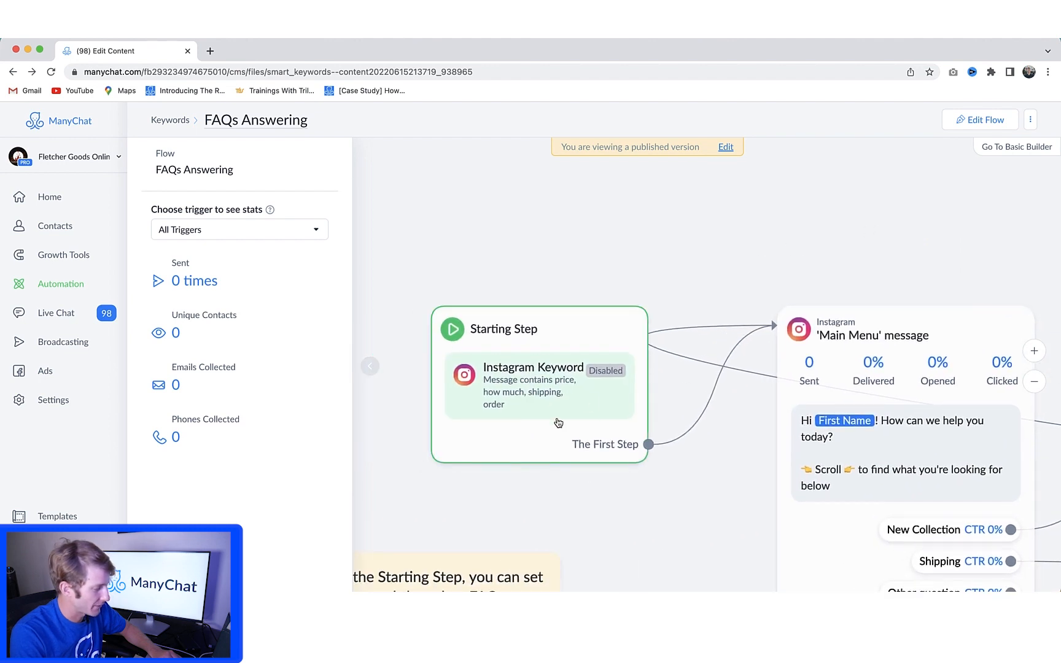
pyautogui.moveTo(565, 385)
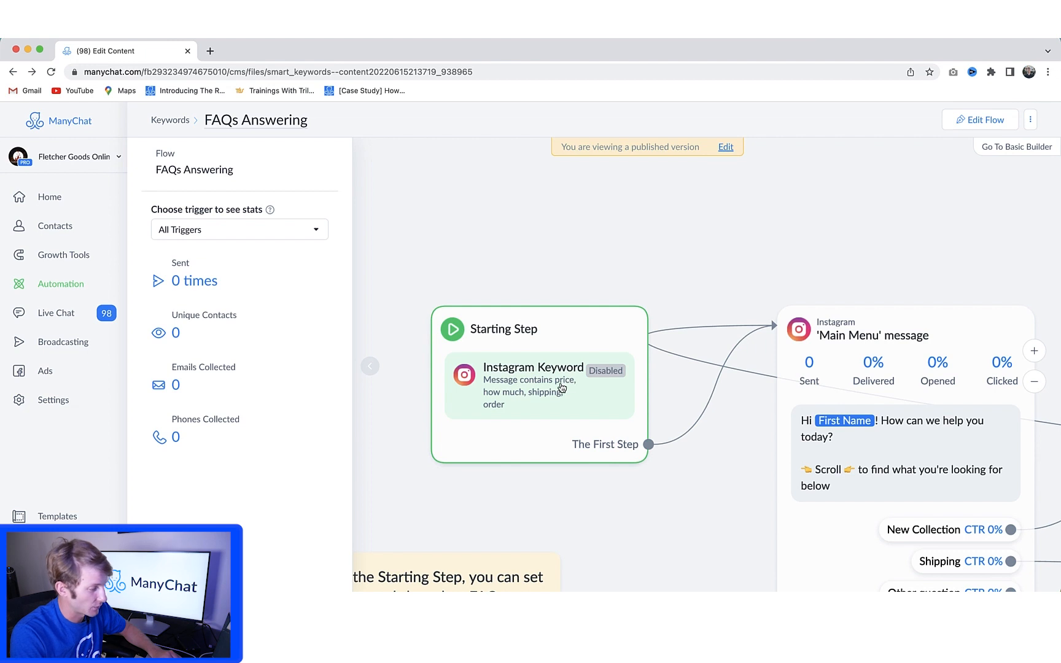
pyautogui.moveTo(495, 420)
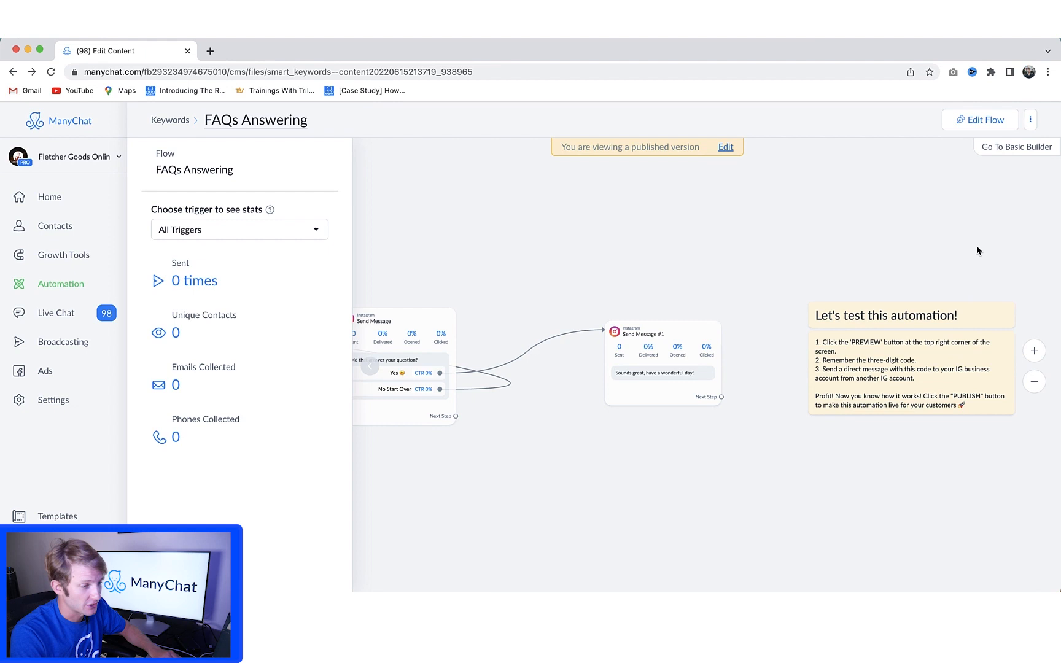
# - Reveal the three-dot options menu for the FAQs Answering flow
pyautogui.click(1030, 120)
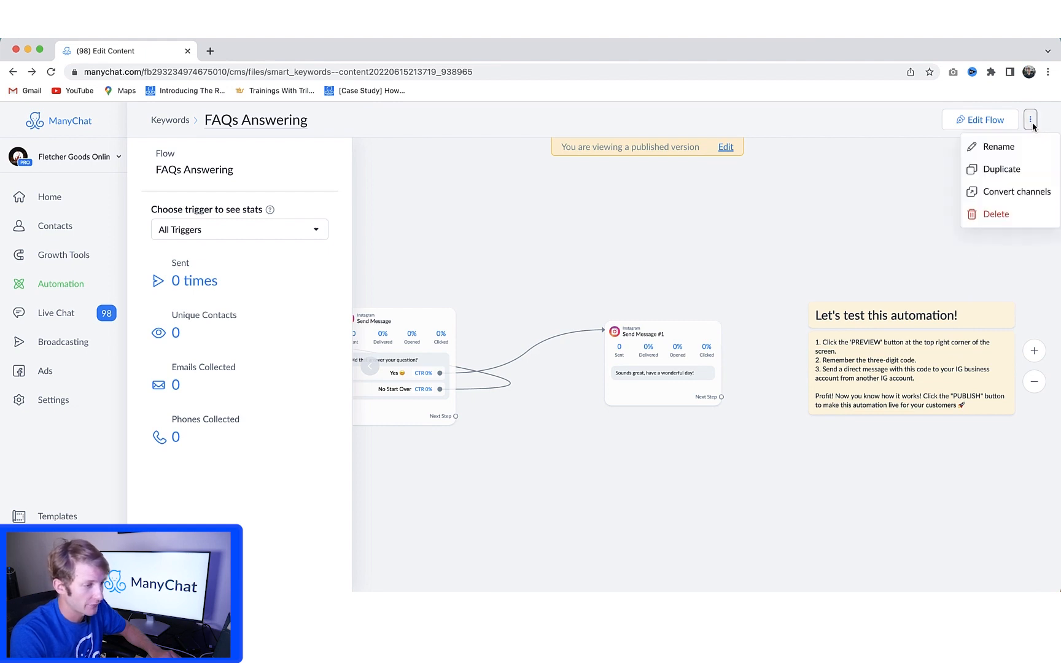
pyautogui.moveTo(1031, 126)
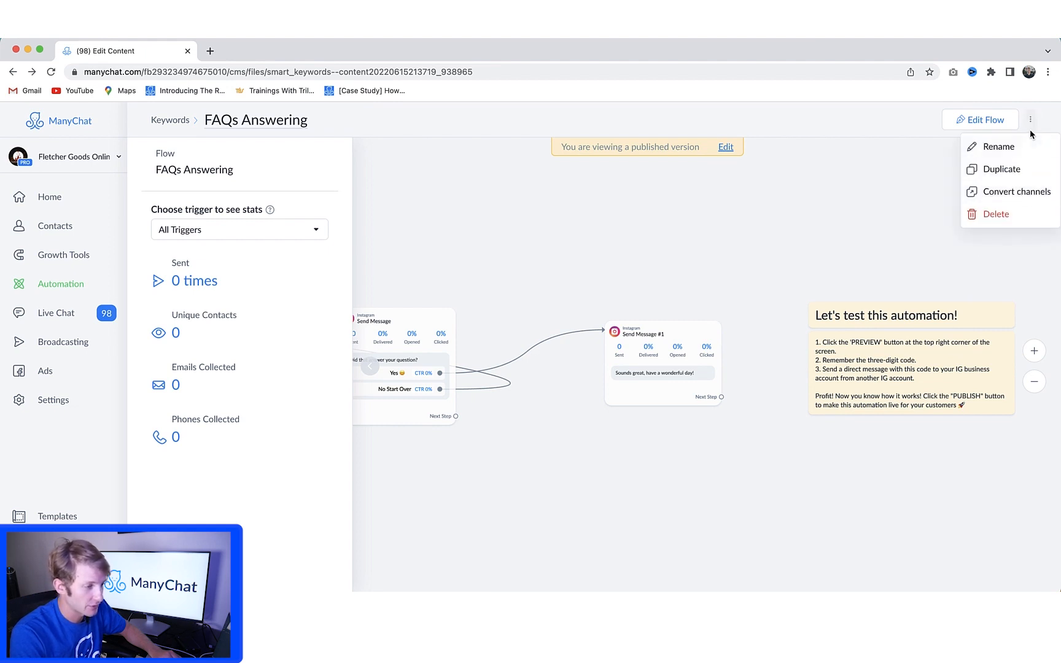
pyautogui.moveTo(1015, 191)
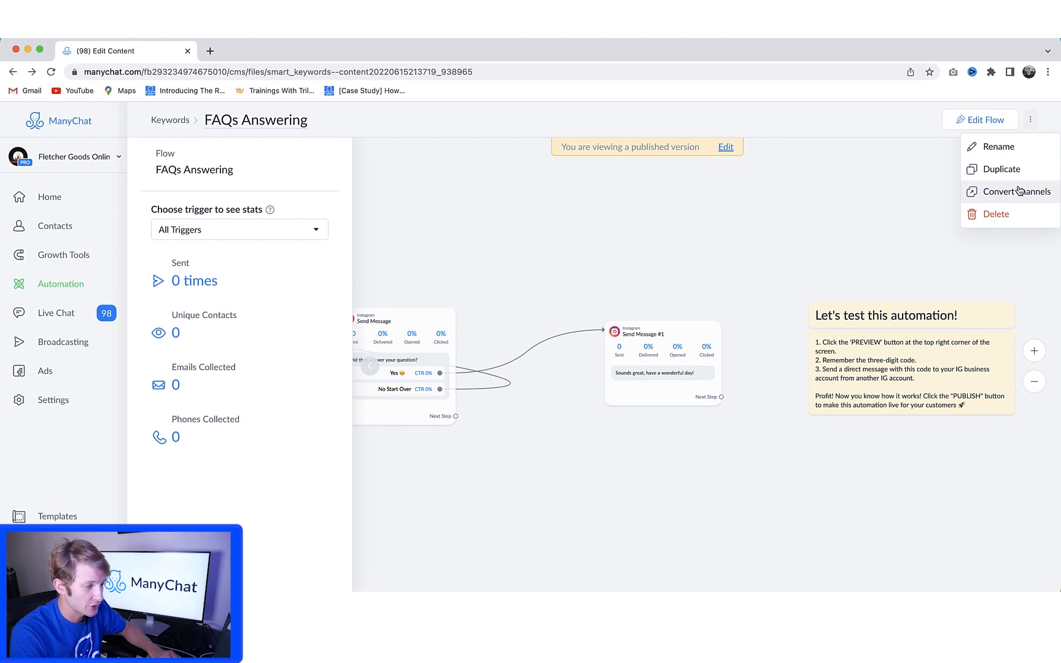
# - Choose Convert channels and set Facebook as the target for the Instagram flow
pyautogui.click(1013, 192)
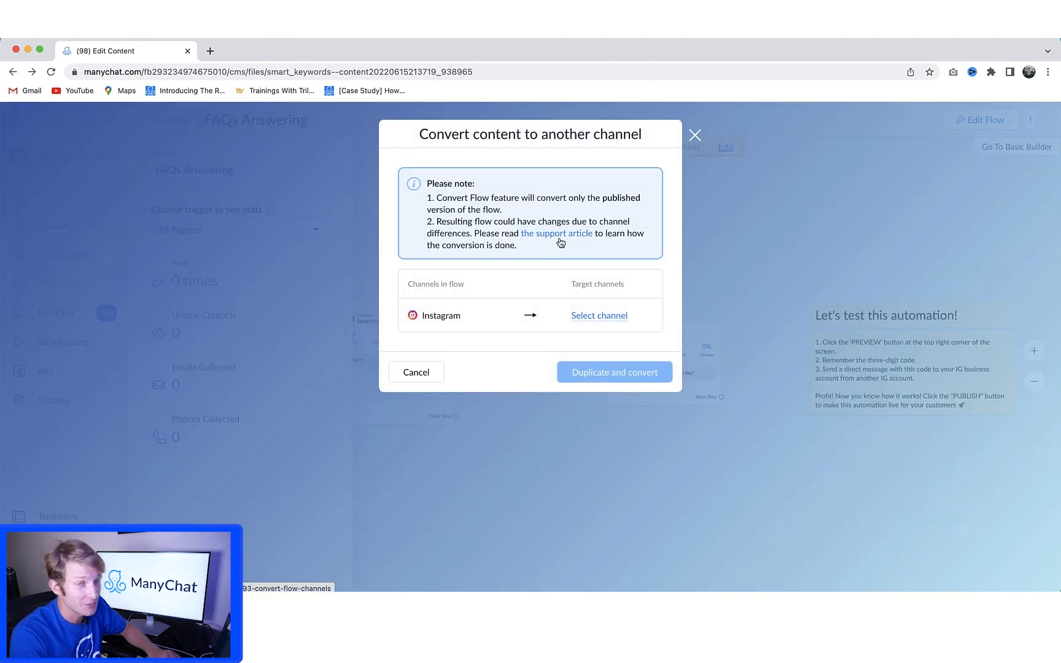
pyautogui.moveTo(589, 324)
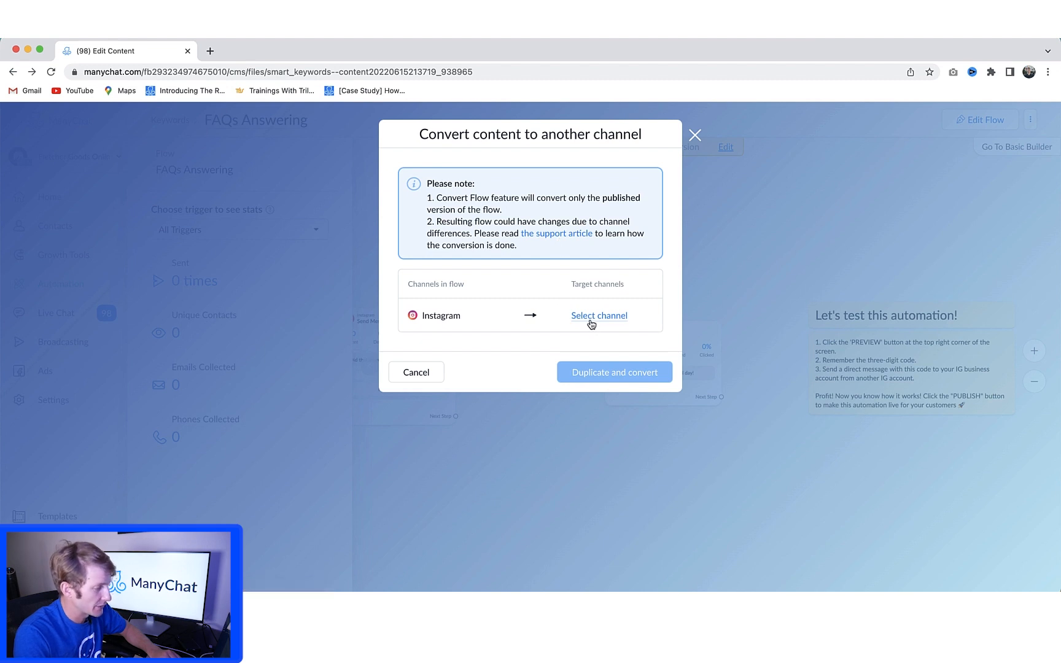
pyautogui.click(598, 315)
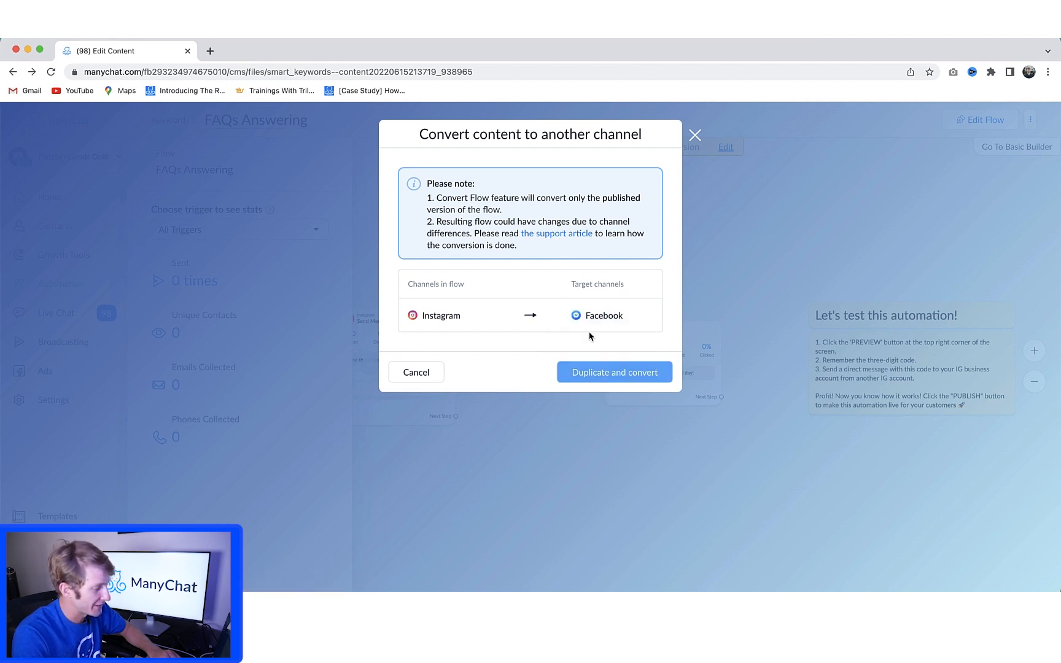
pyautogui.click(614, 372)
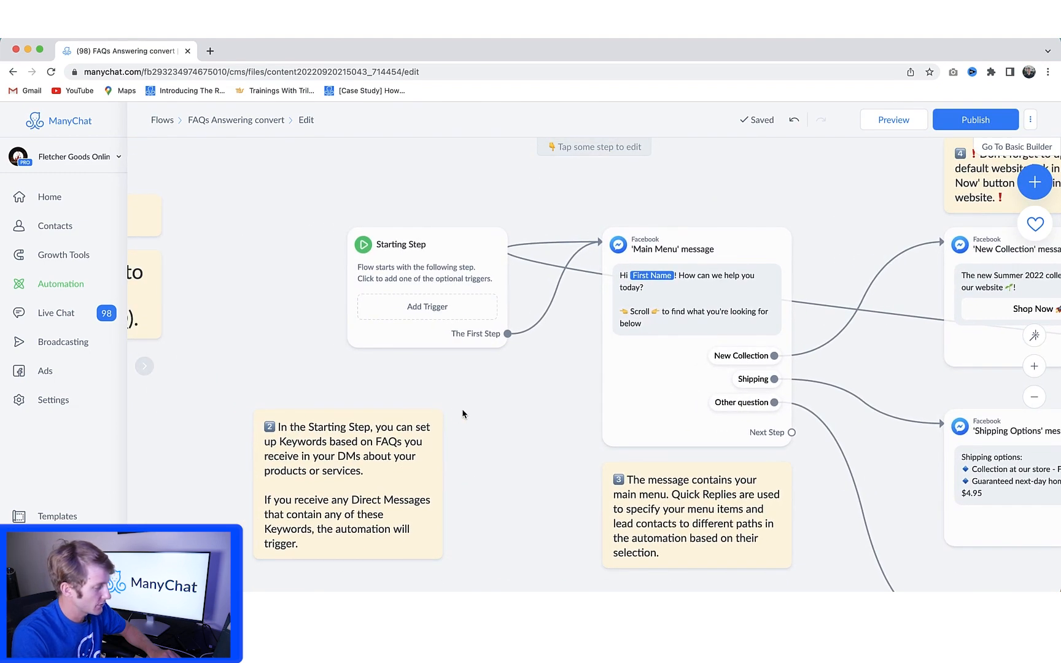
# - Create a Facebook Keyword trigger on the starting step for shipping, price and question
pyautogui.click(426, 305)
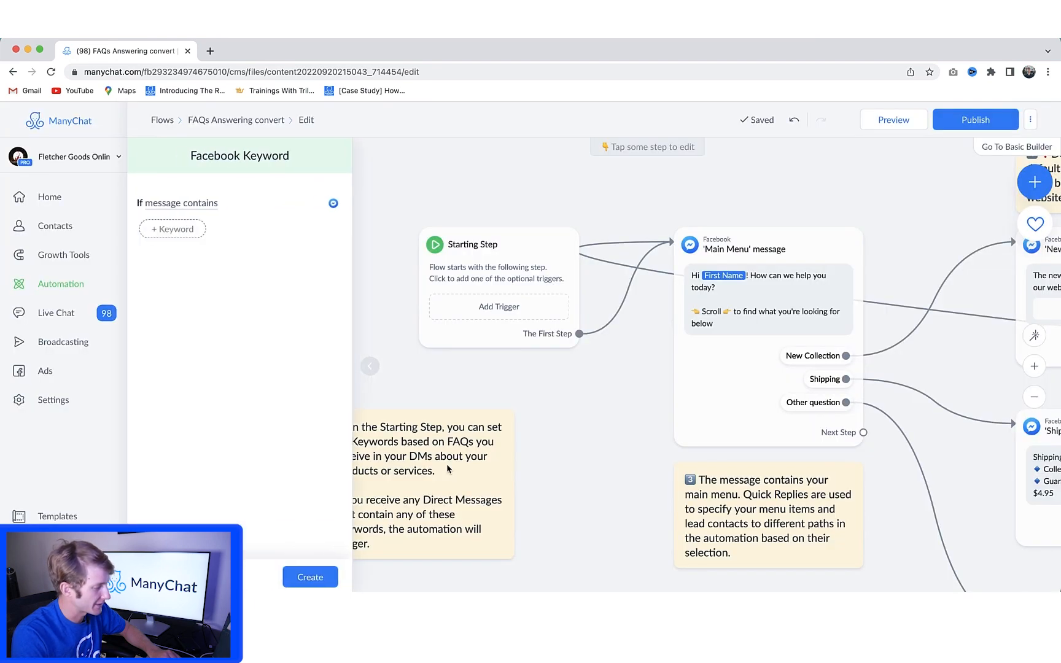
pyautogui.moveTo(174, 229)
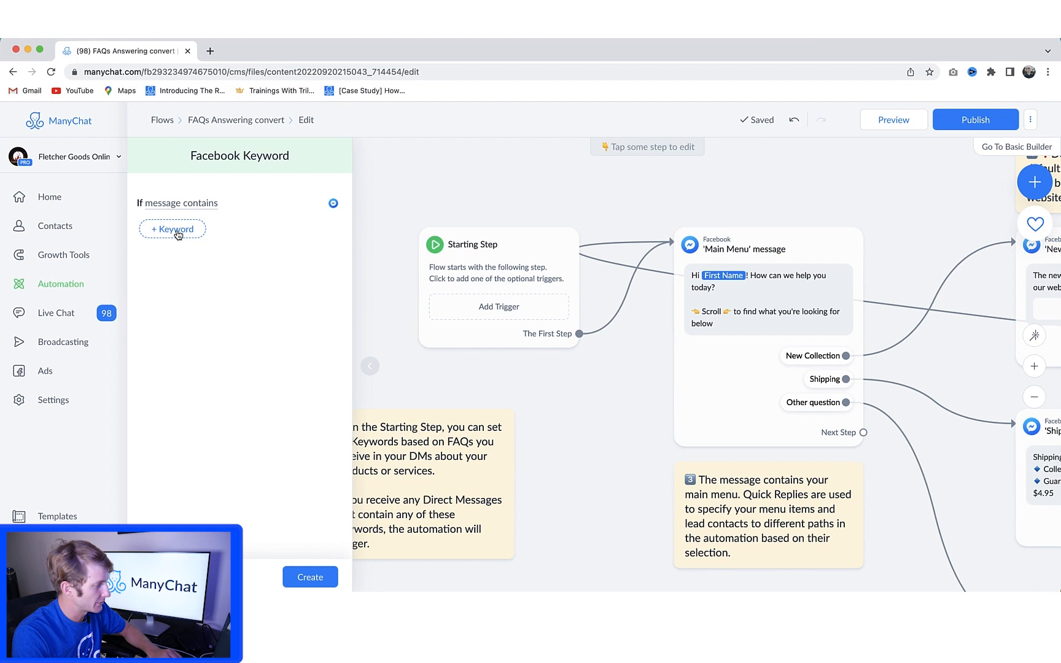
pyautogui.write('shippo')
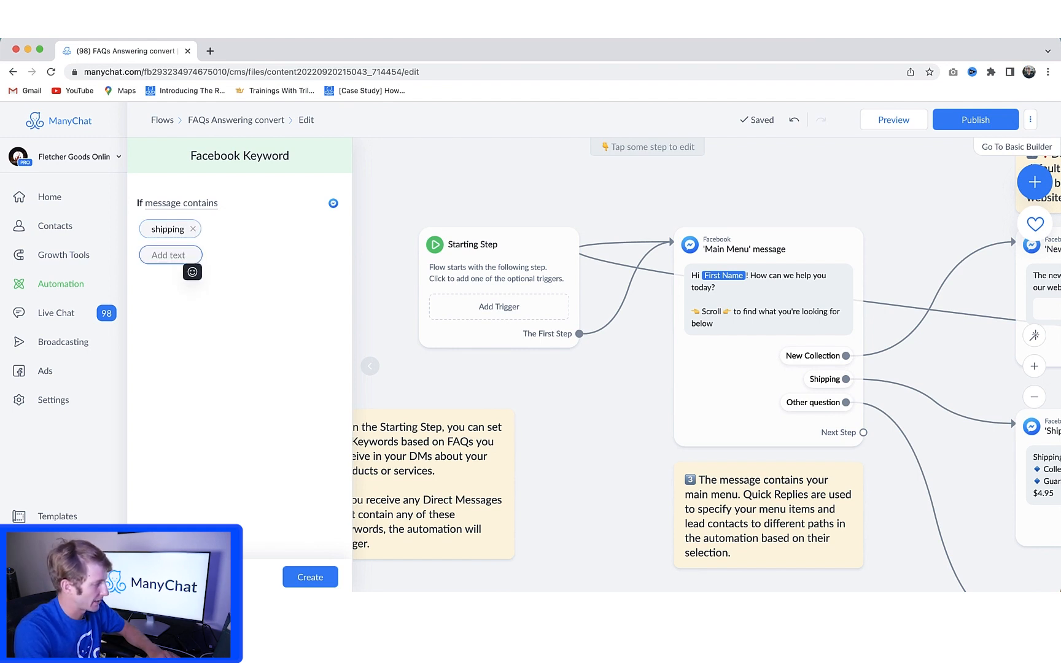
pyautogui.write('pirce')
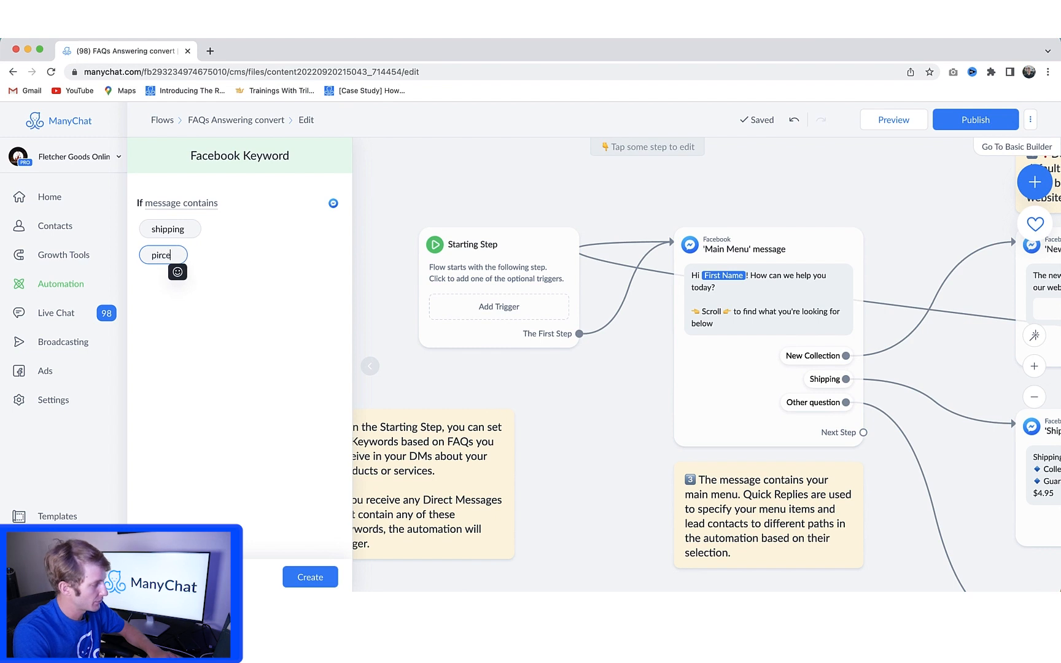
pyautogui.write('price')
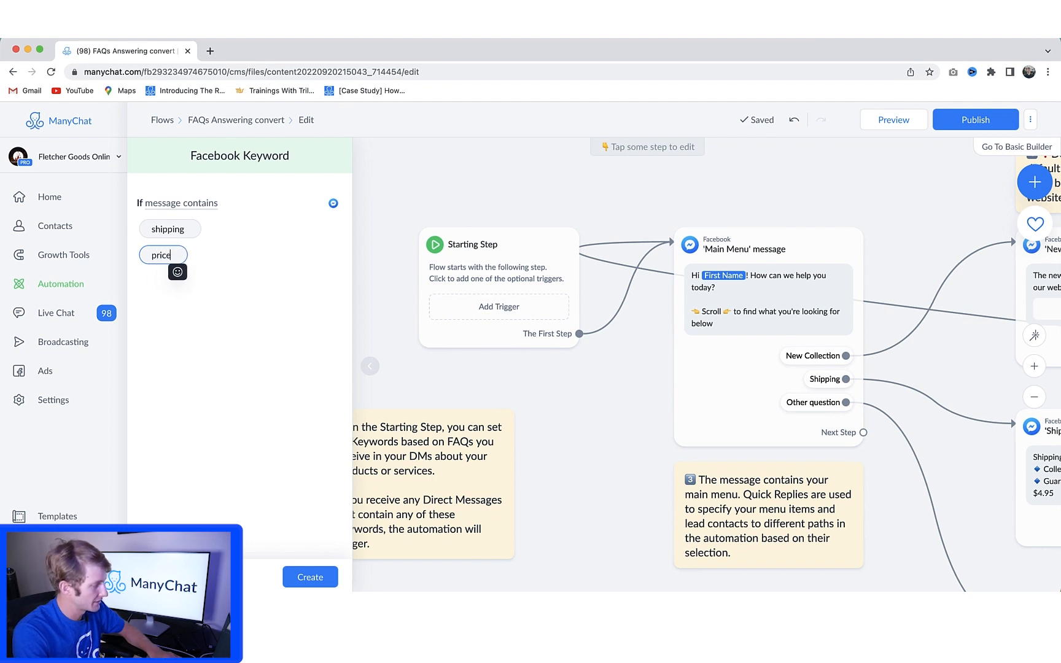
pyautogui.write('question')
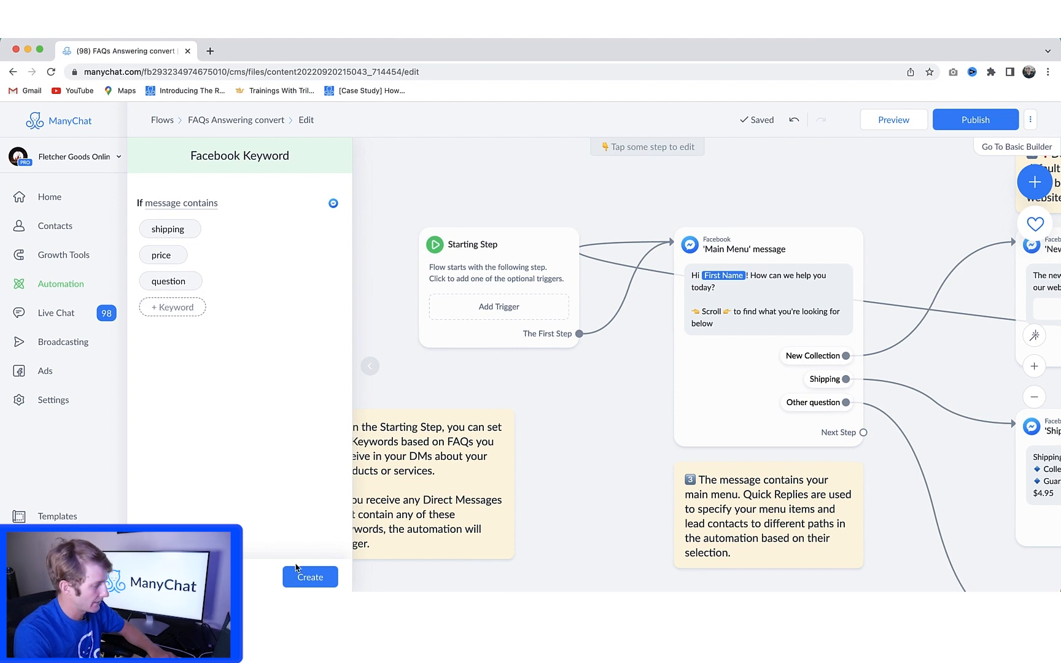
pyautogui.click(309, 576)
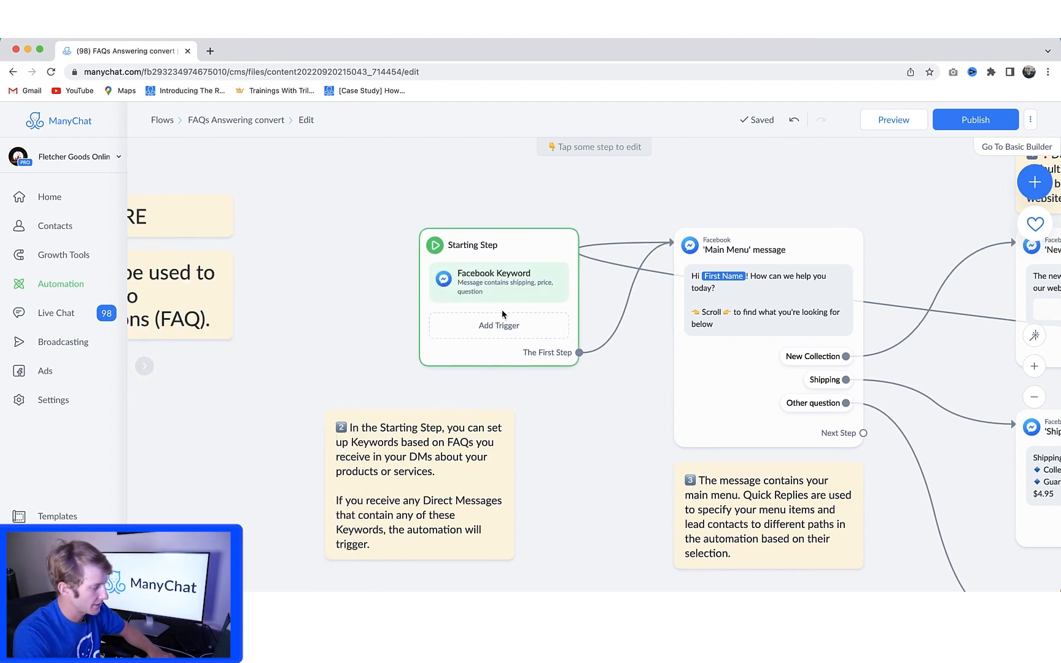